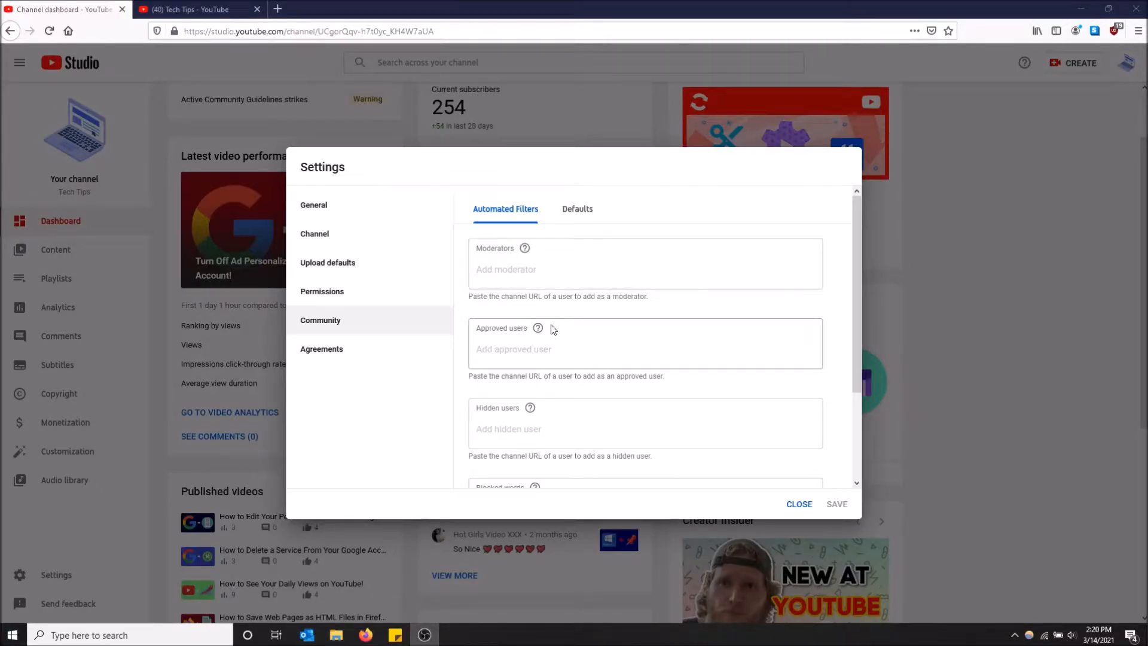
mouse_move(538, 328)
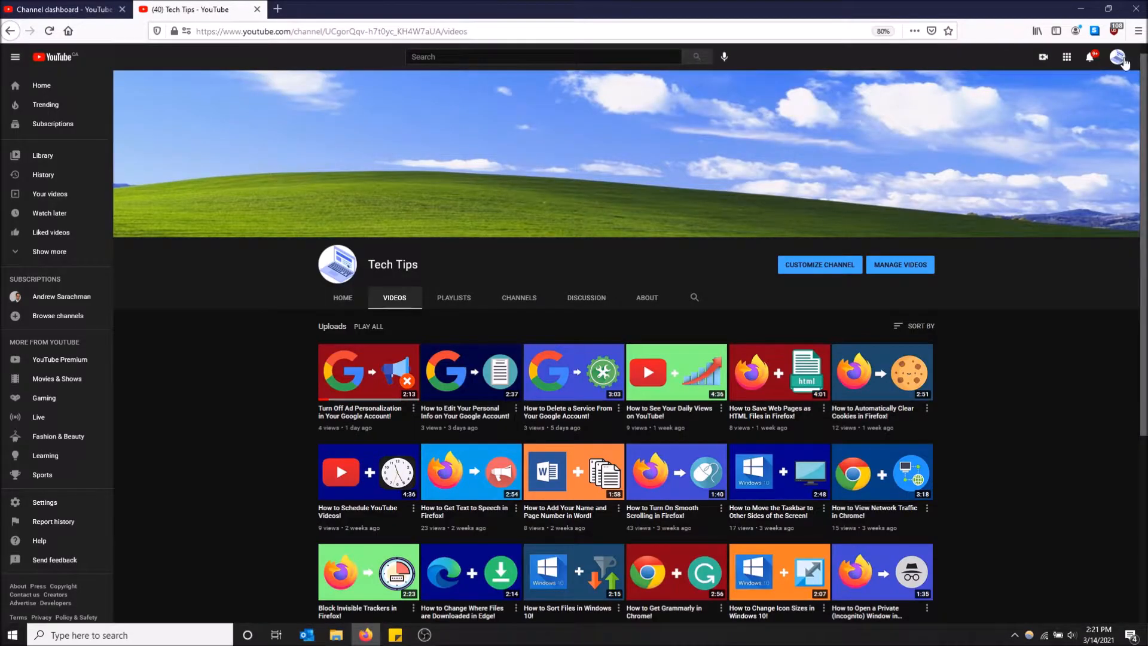
Step: Open YouTube Studio from the account menu and close the old channel dashboard tab
left_click(1118, 56)
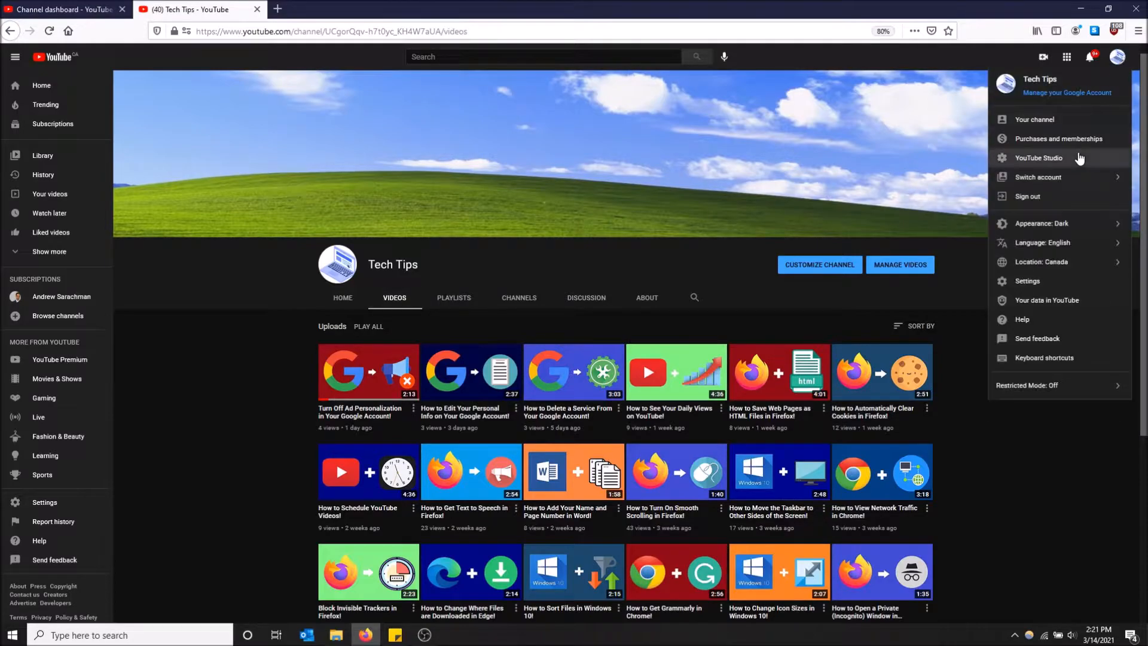
left_click(1038, 157)
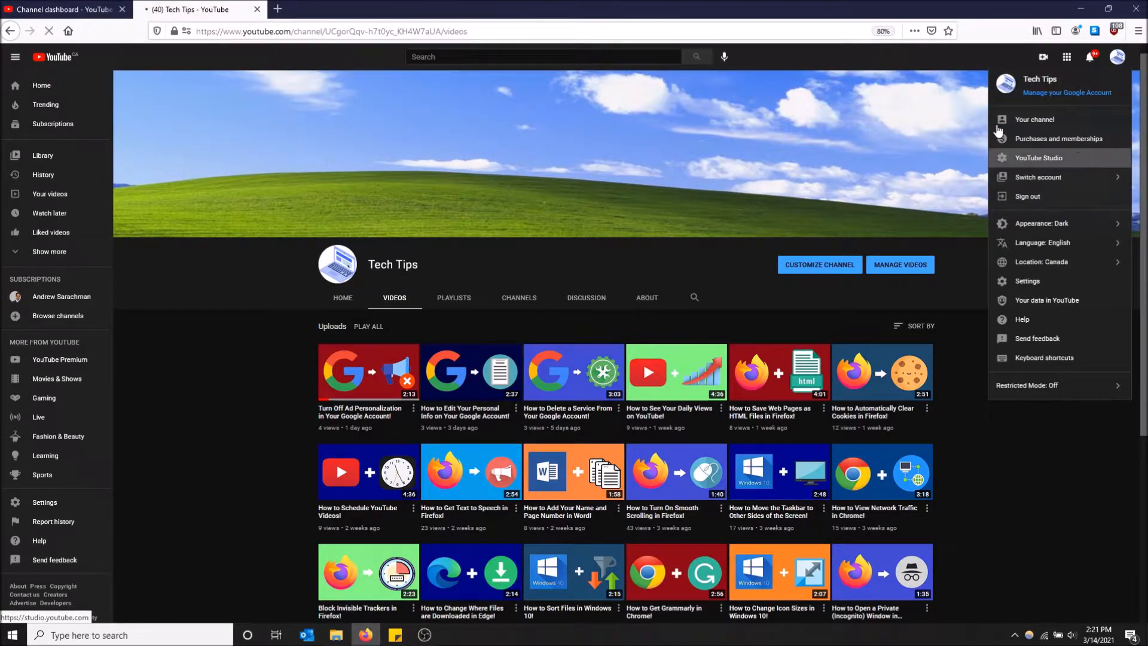
left_click(1037, 158)
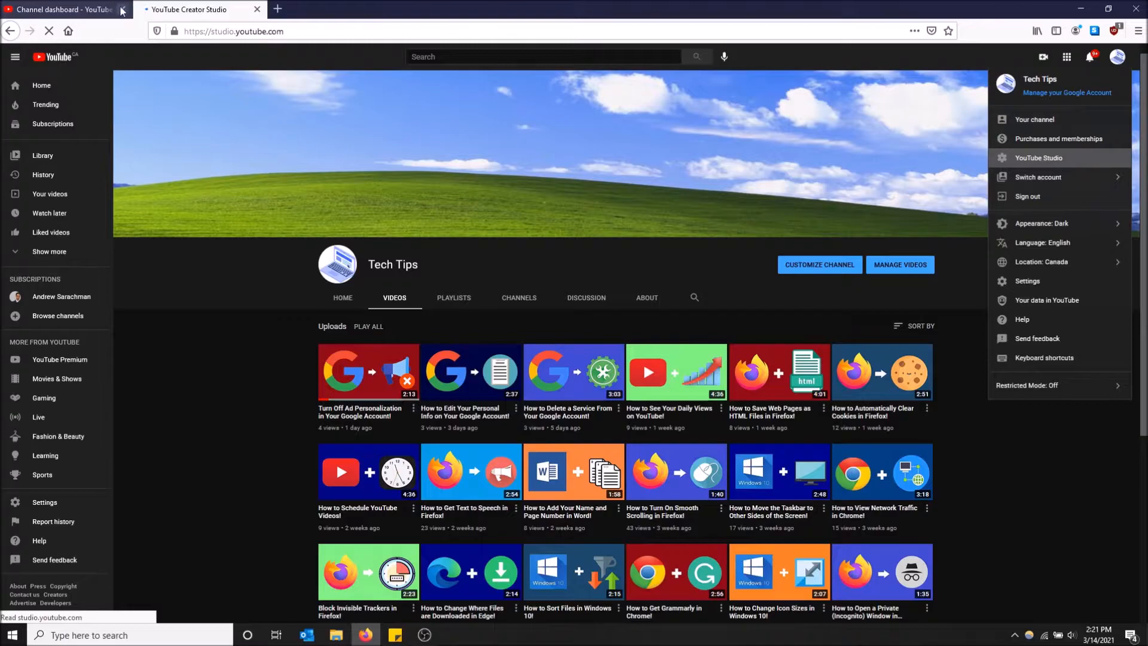
left_click(121, 9)
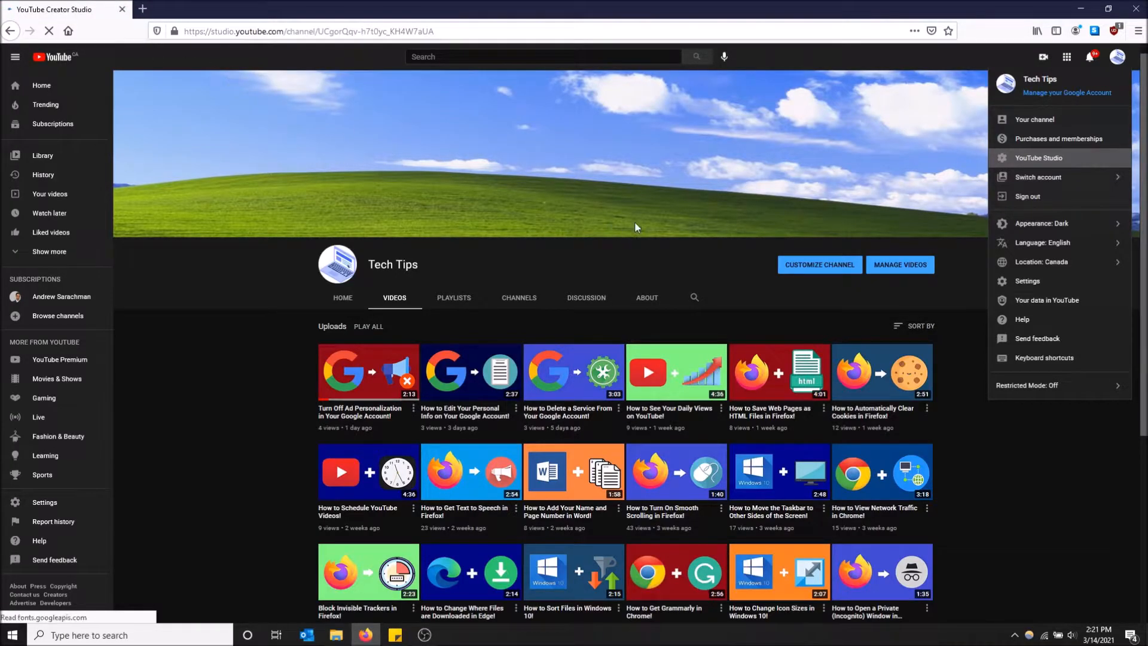
left_click(1038, 157)
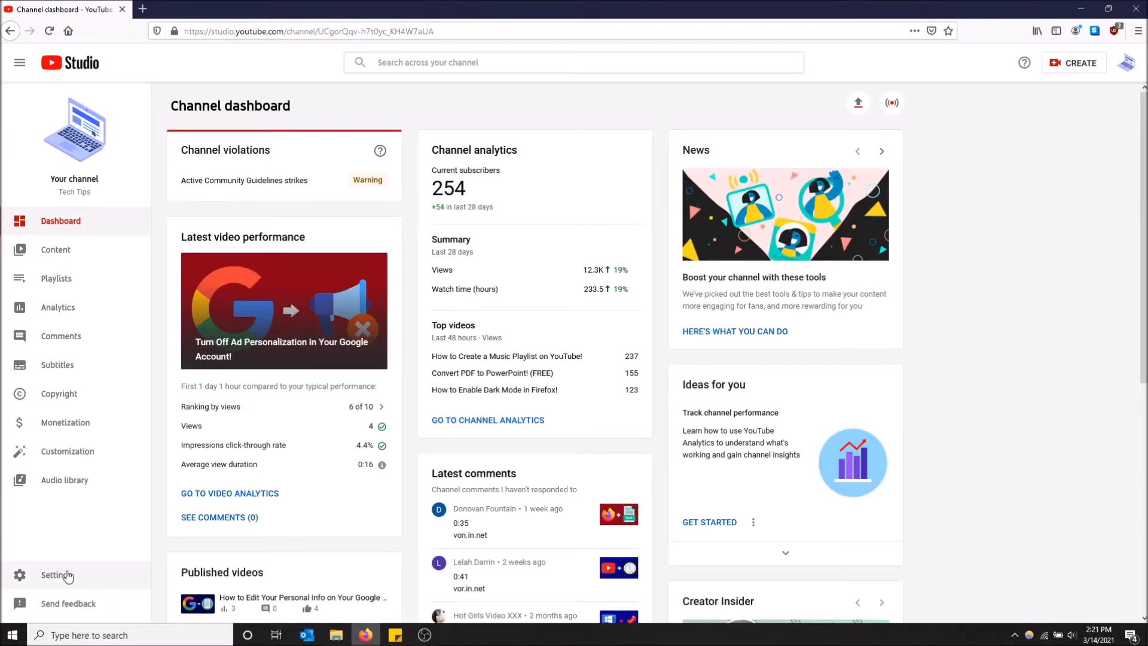
Step: Open Settings > Community, view the channel to approve in another tab, then return to Studio
left_click(56, 574)
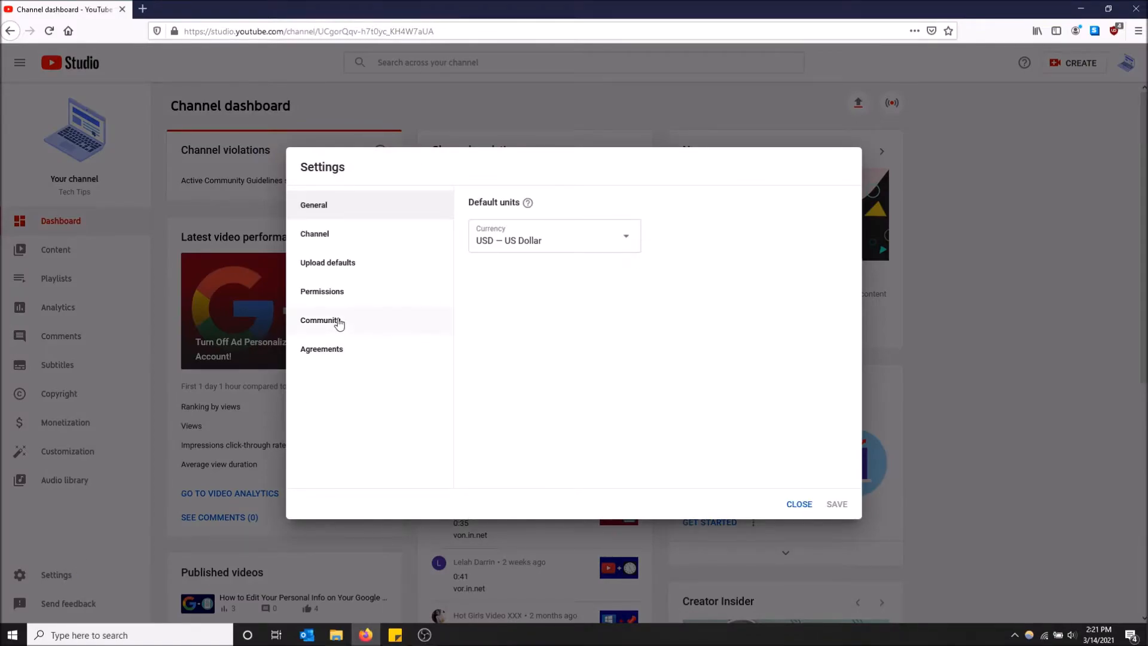
left_click(320, 320)
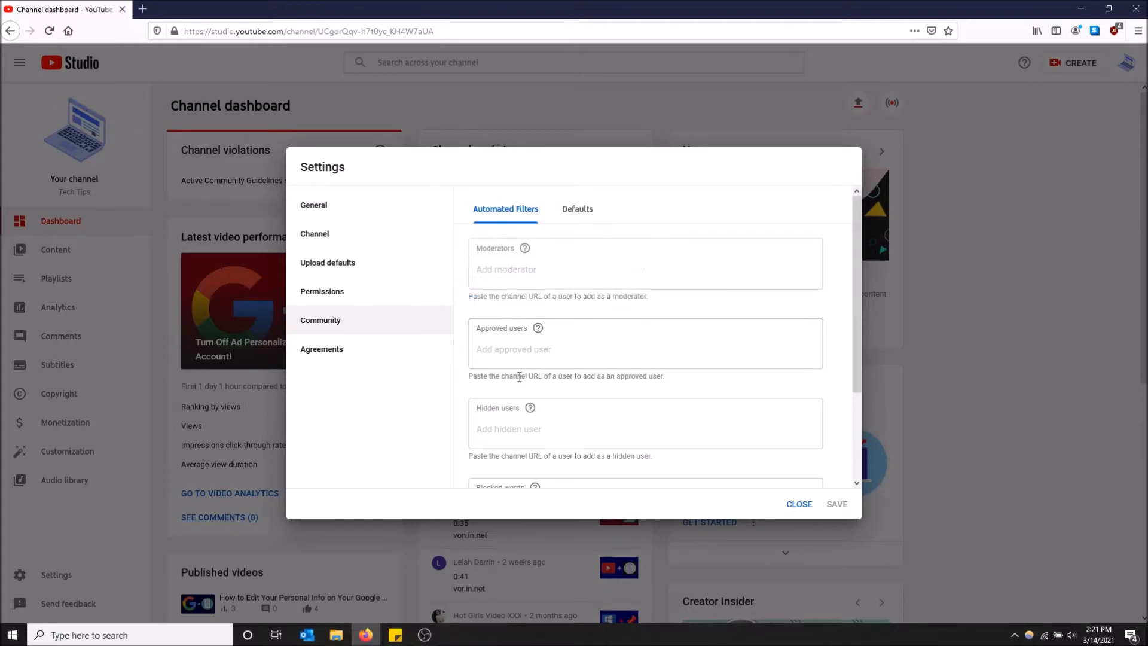
double_click(520, 375)
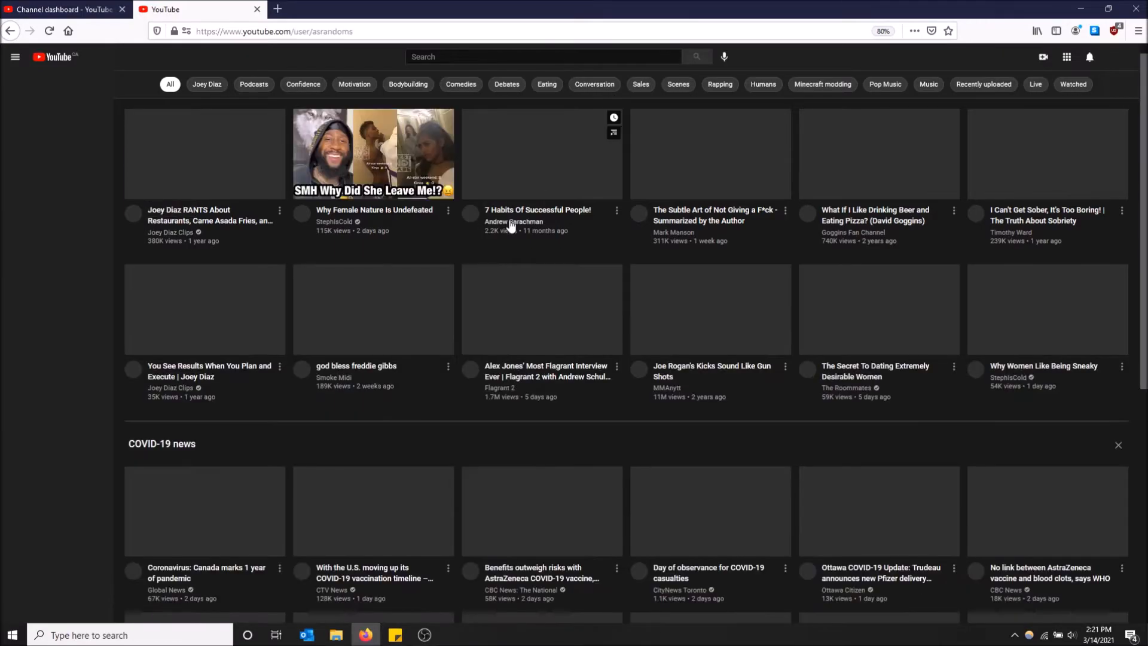
left_click(538, 210)
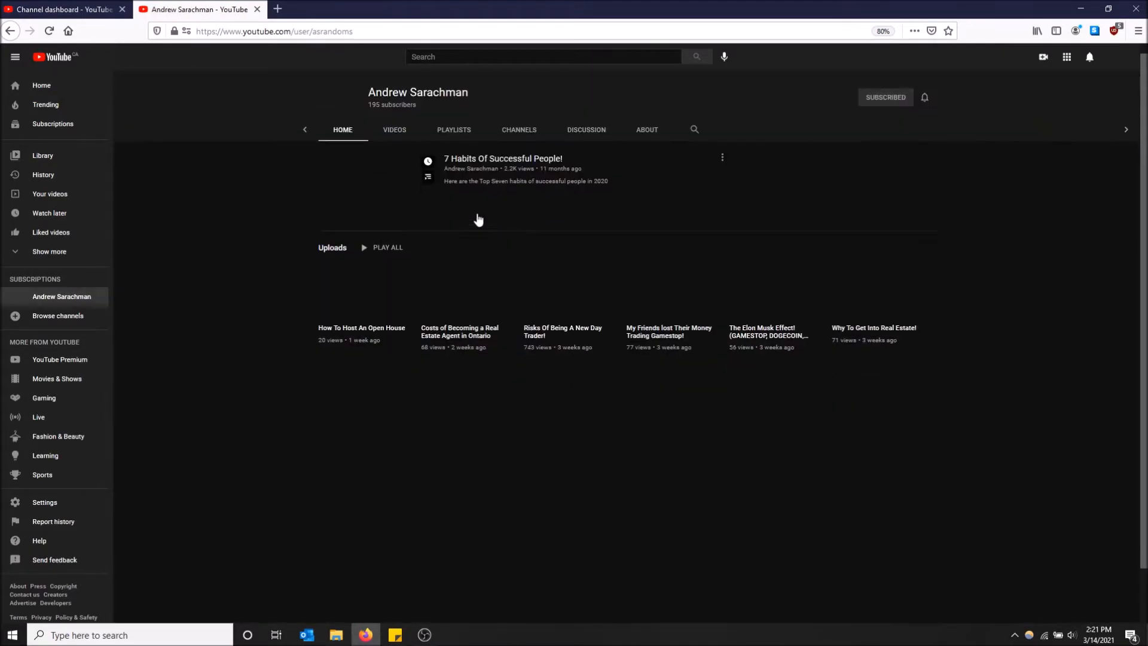
left_click(274, 31)
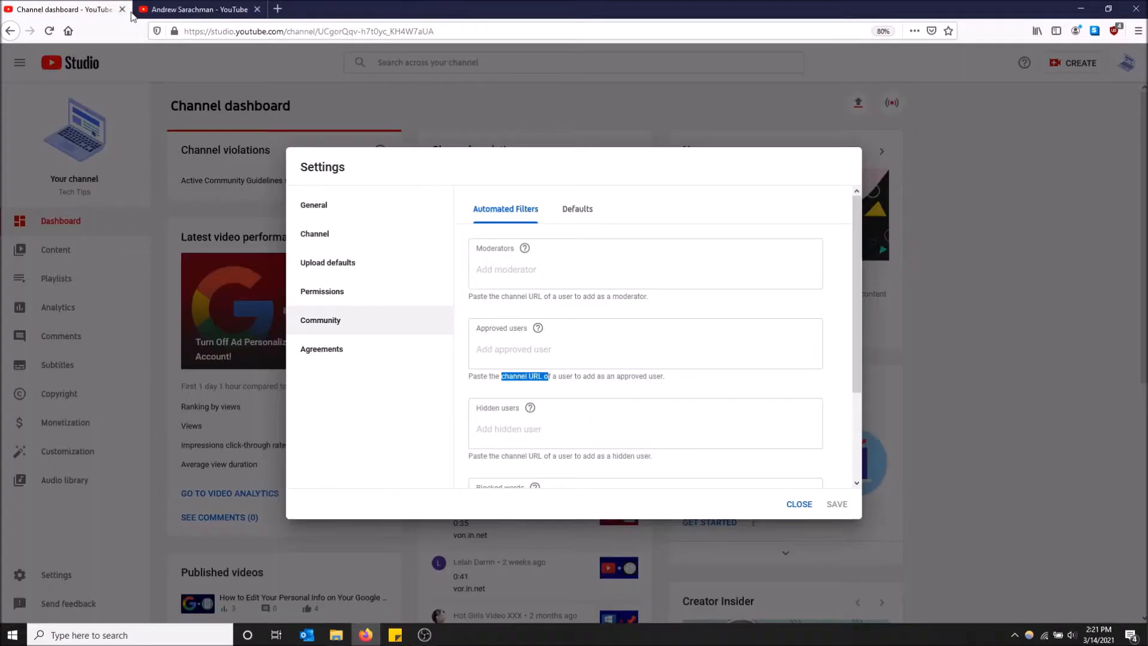
left_click(644, 349)
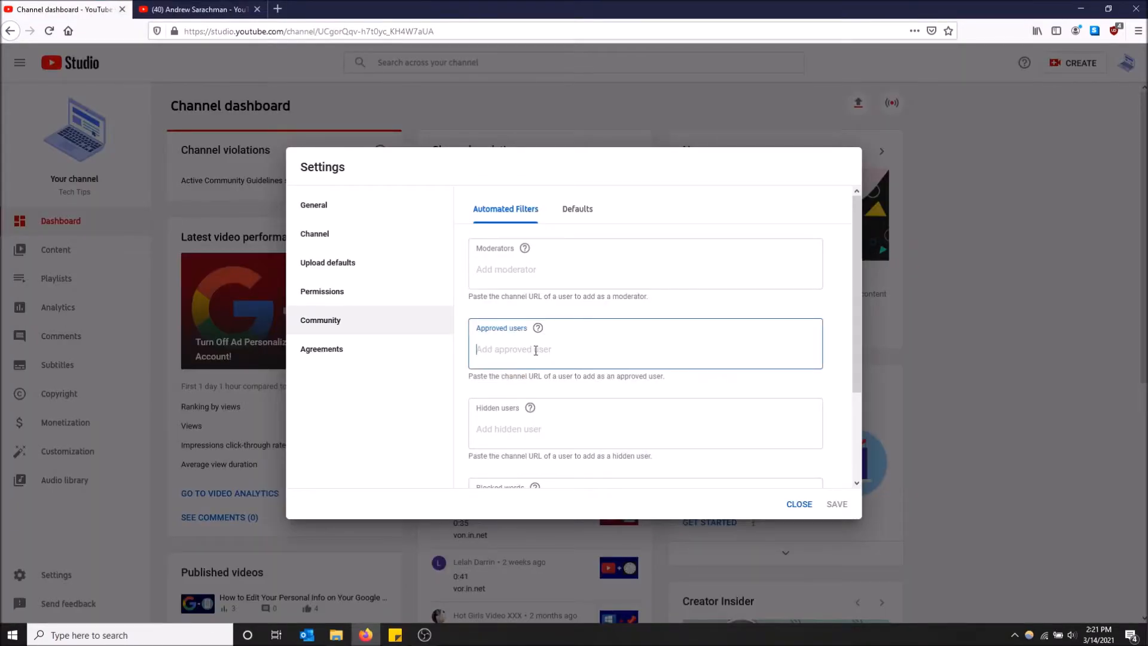
type("https://www.youtube.com/user/asrandoms")
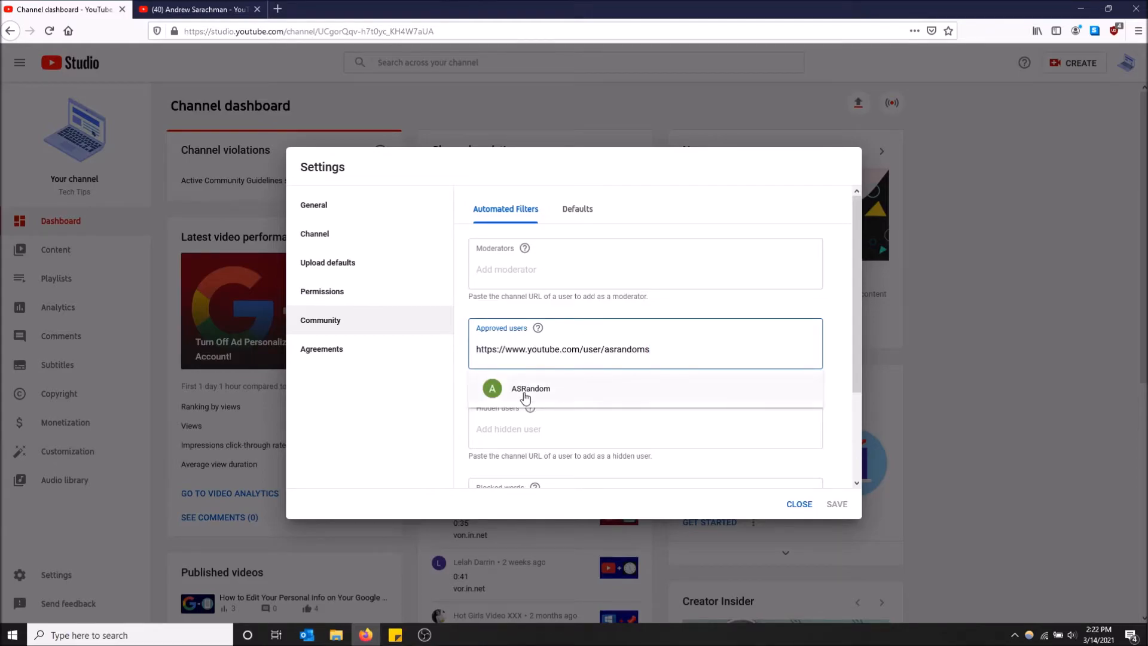
left_click(529, 388)
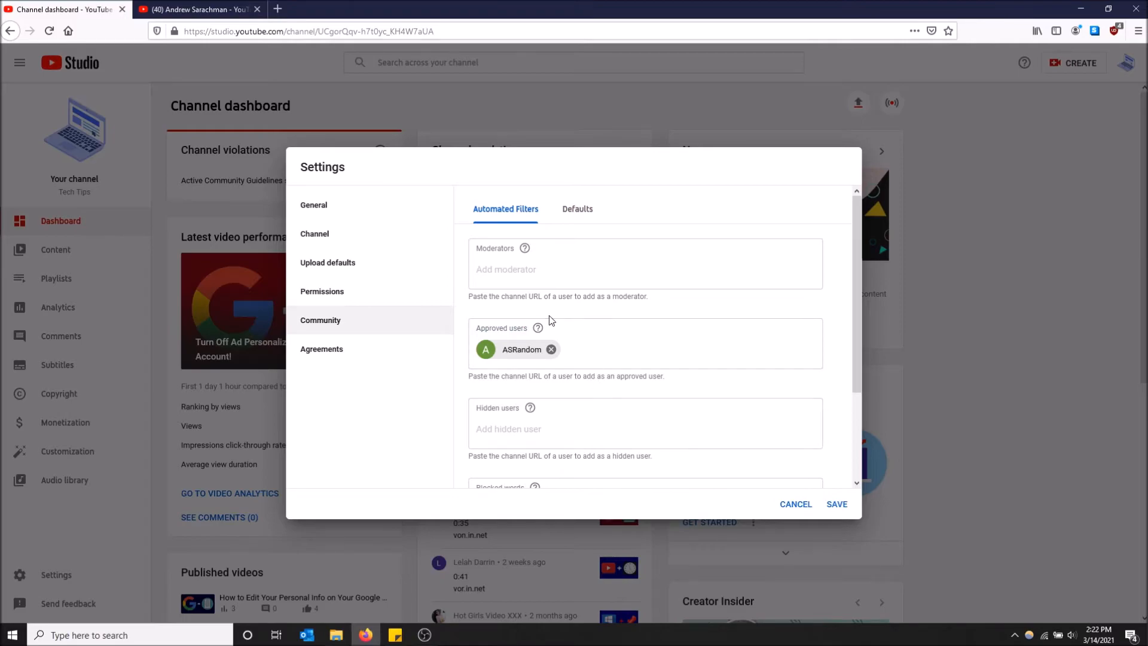
mouse_move(561, 323)
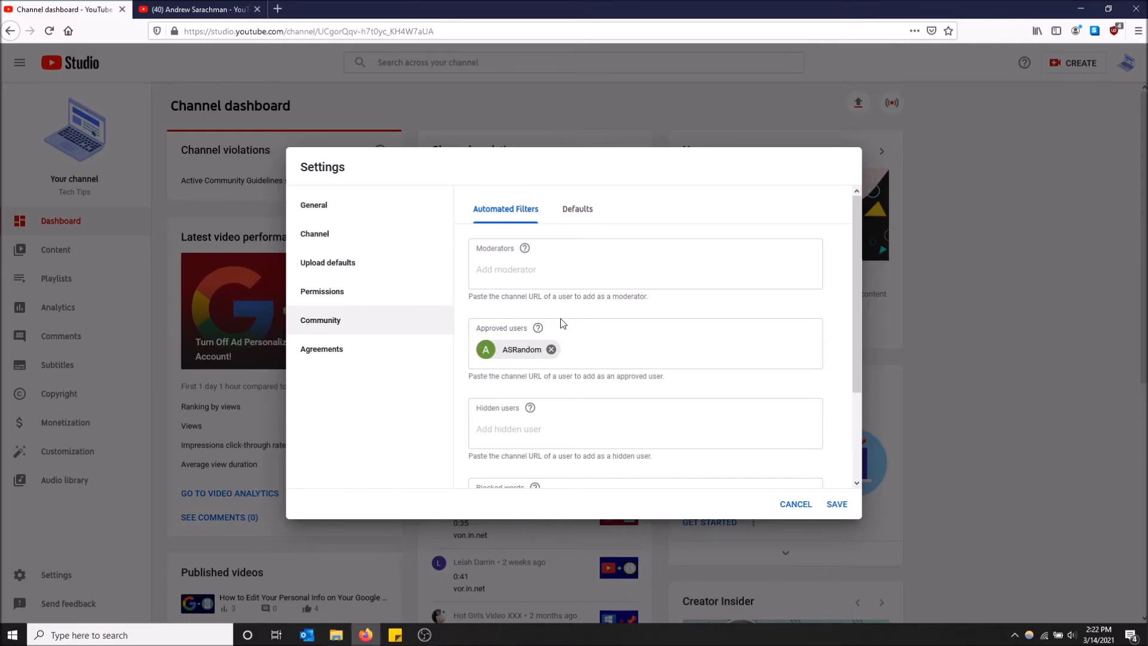
mouse_move(167, 341)
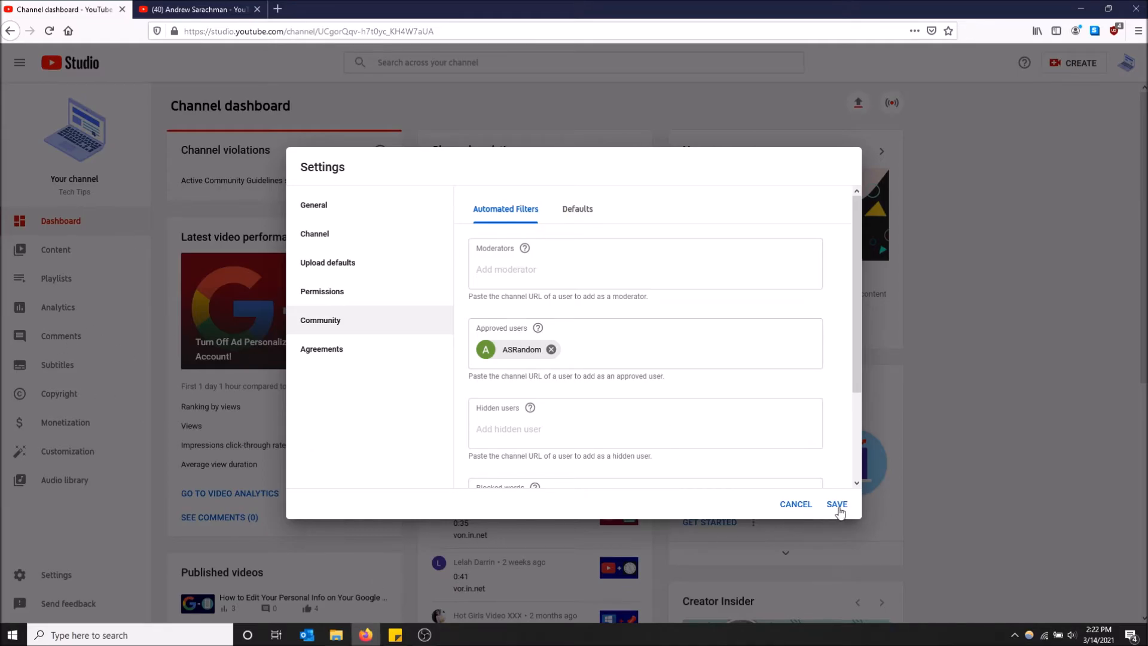
left_click(835, 503)
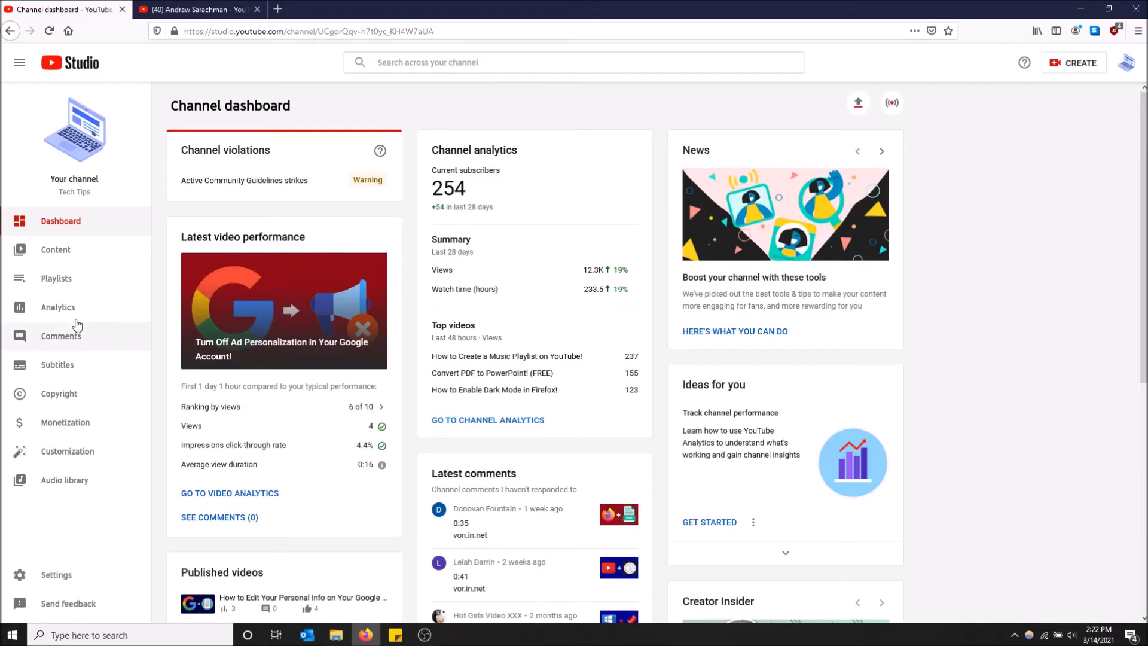
Step: Open the channel's Comments and switch to the empty Held for review tab
left_click(61, 335)
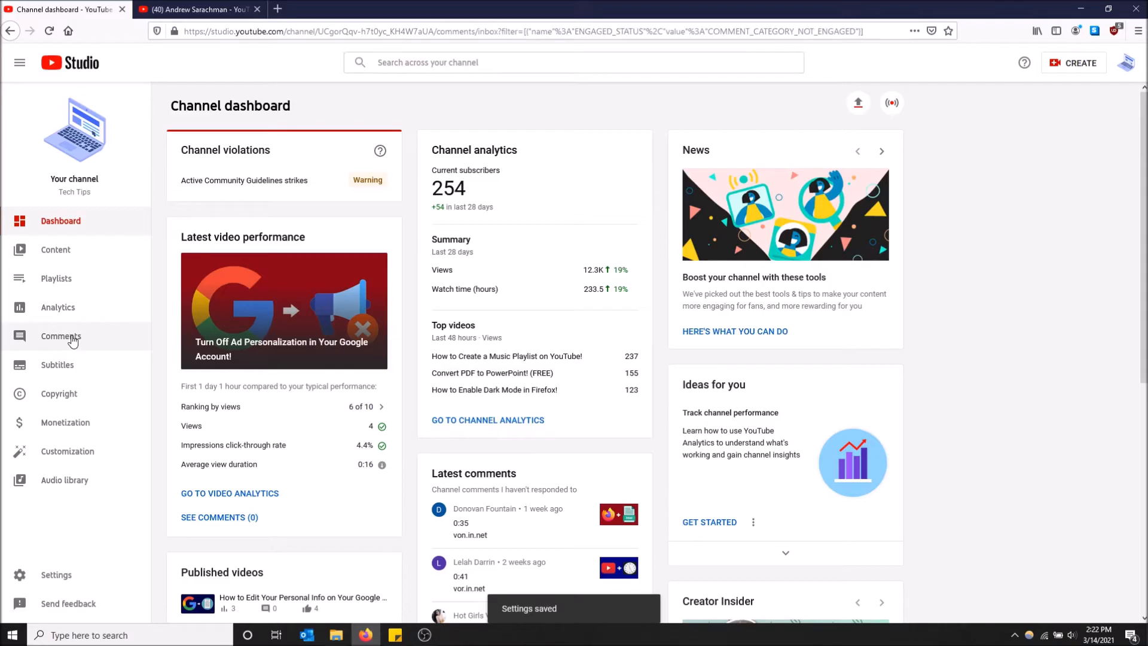
left_click(61, 336)
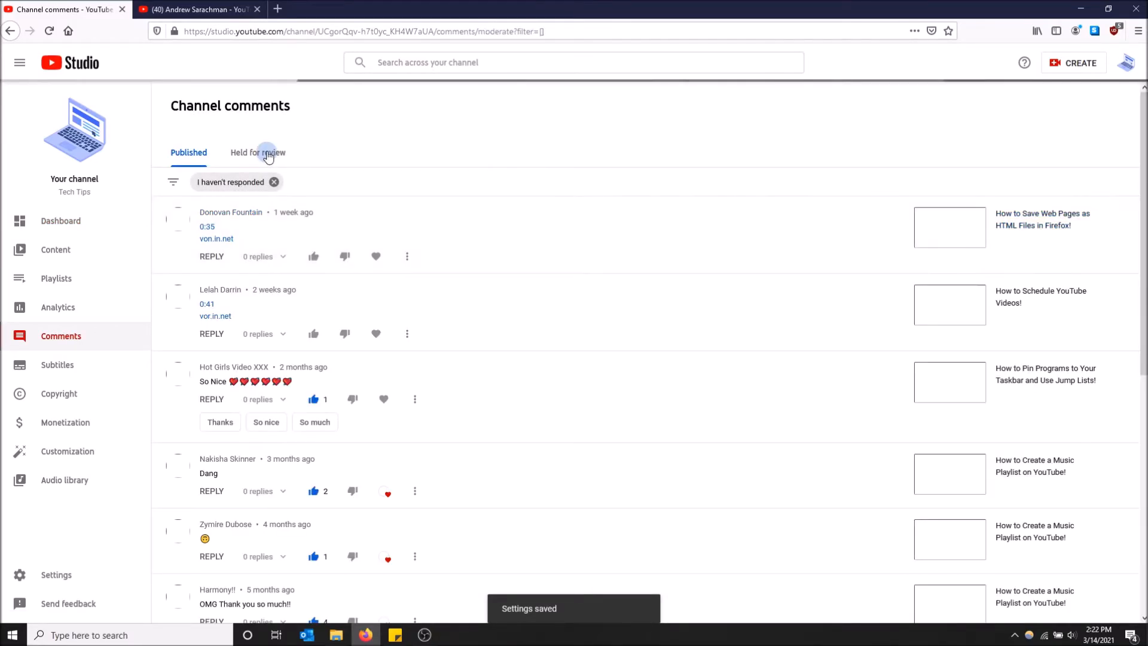
left_click(258, 152)
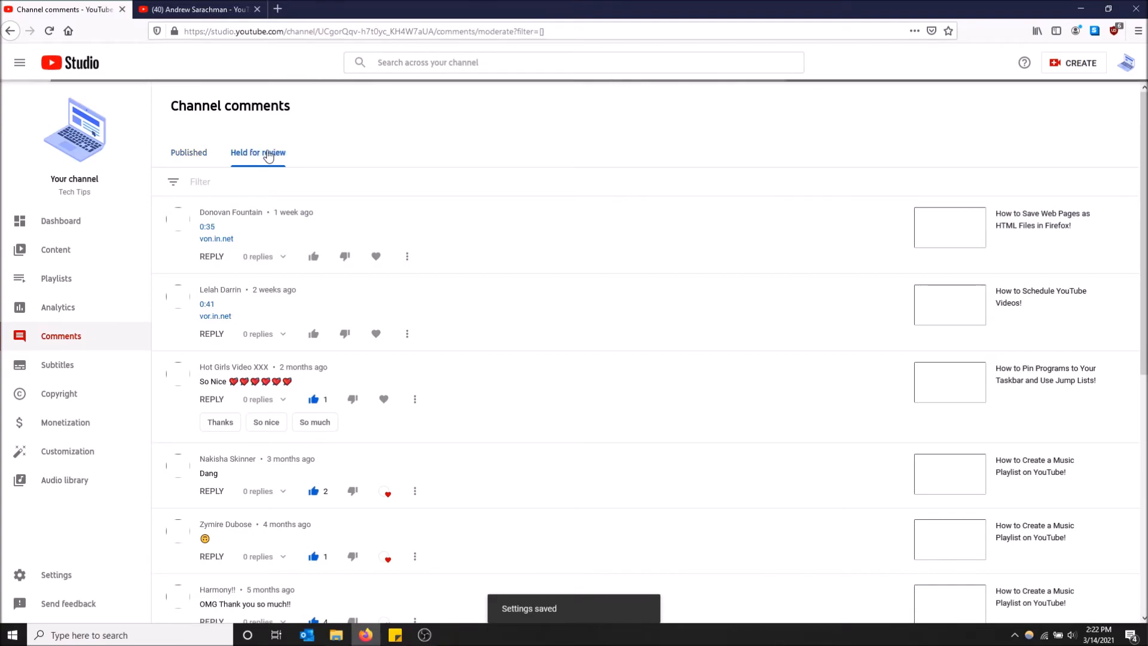
left_click(257, 152)
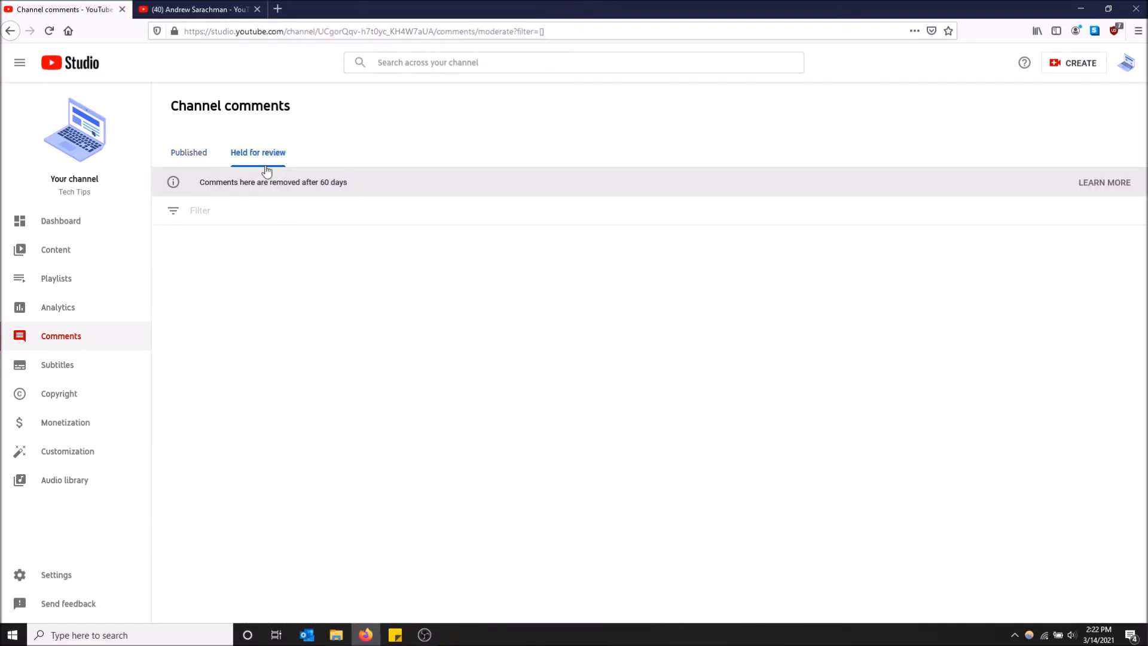